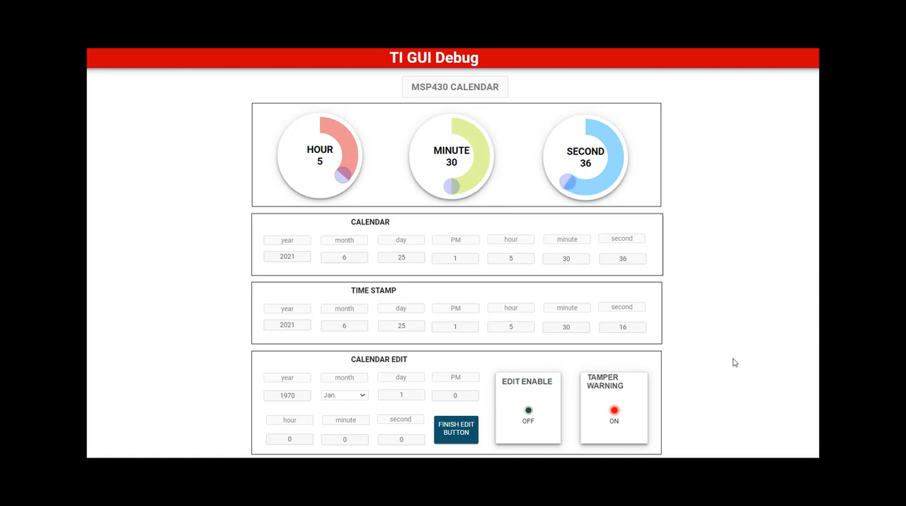
- Turn Edit Enable on so the MSP430 calendar clock becomes editable
left_click(528, 410)
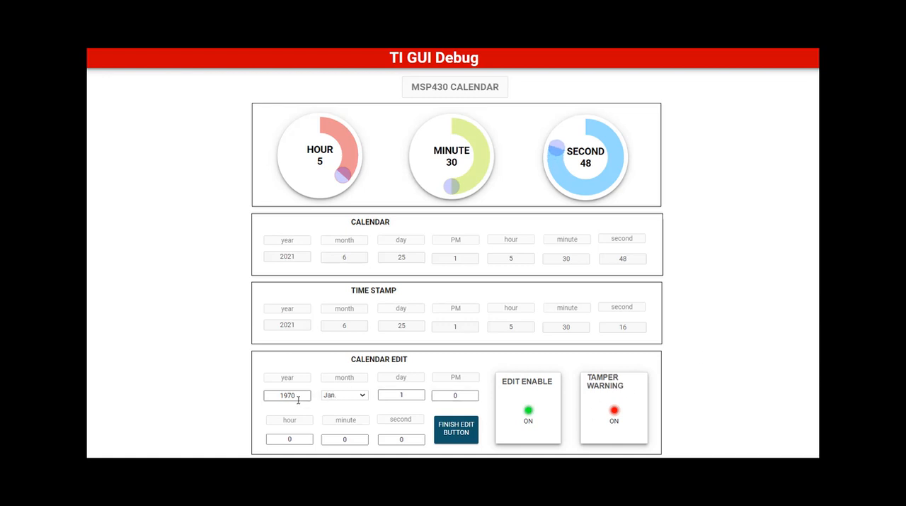
- Enter hour 10 and minute 12 in Calendar Edit, then finish editing
left_click(289, 439)
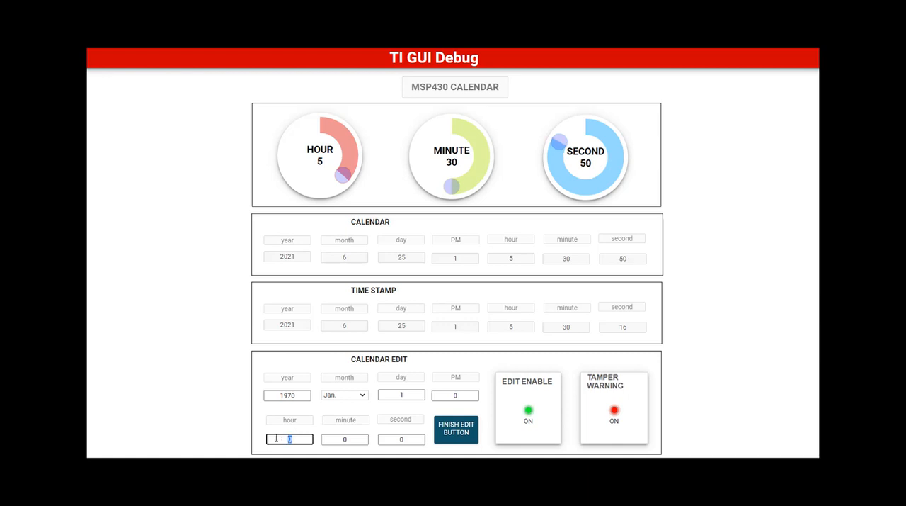
type("0")
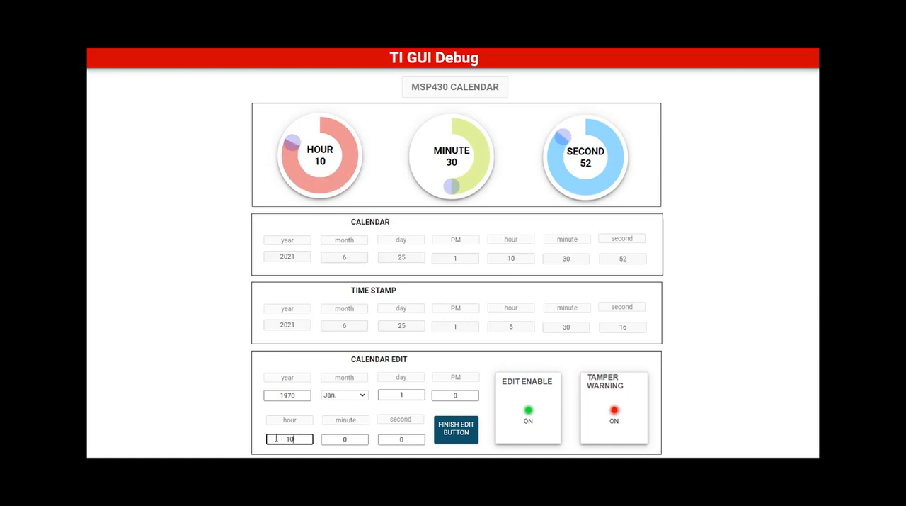
left_click(344, 439)
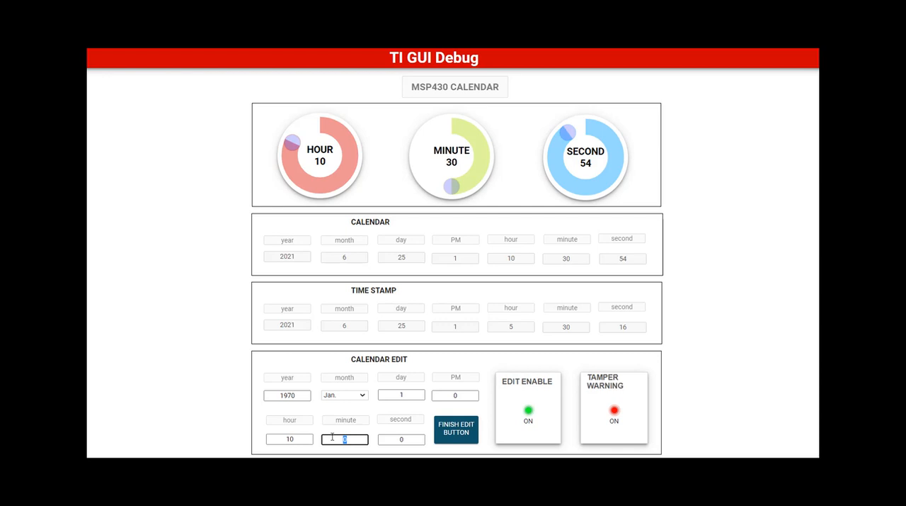
type("12")
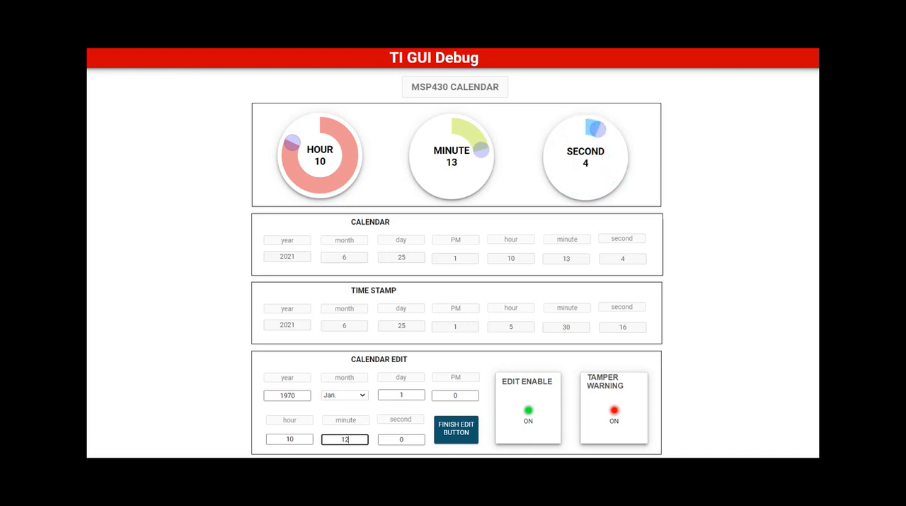
left_click(456, 428)
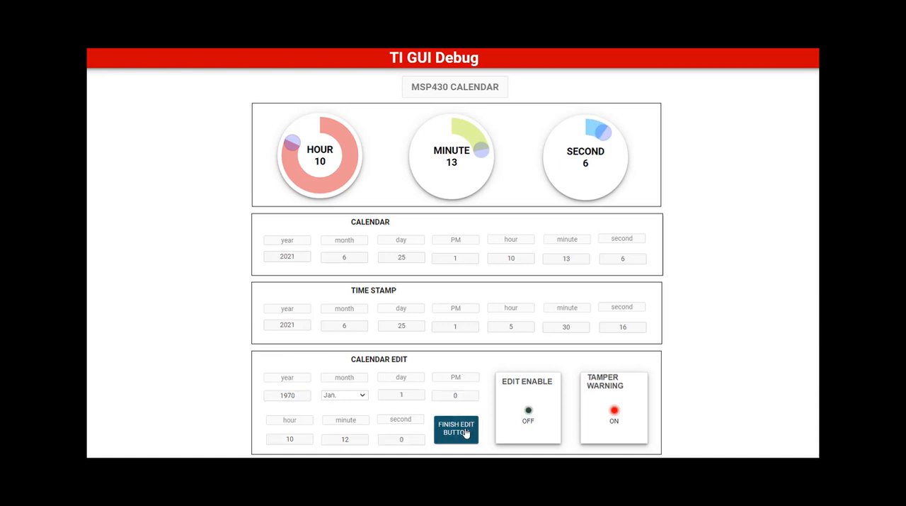